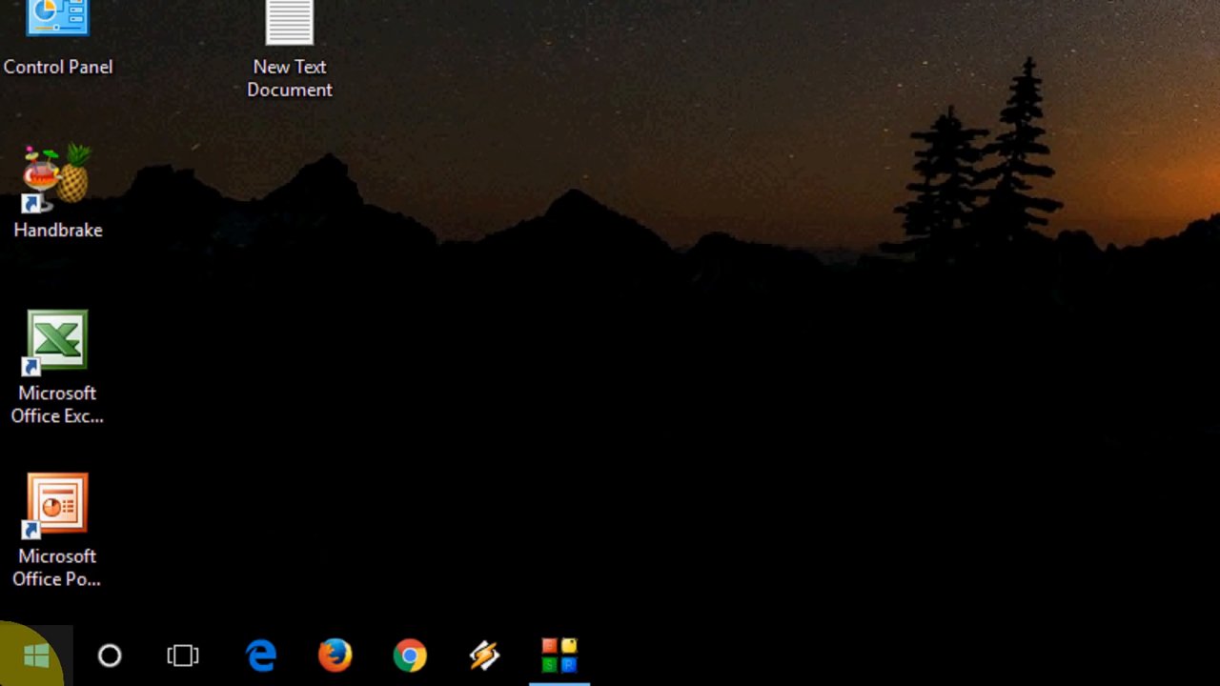
Search the Start menu for 'advance' to reach View advanced system settings
{"action": "left_click", "coordinate": [36, 656]}
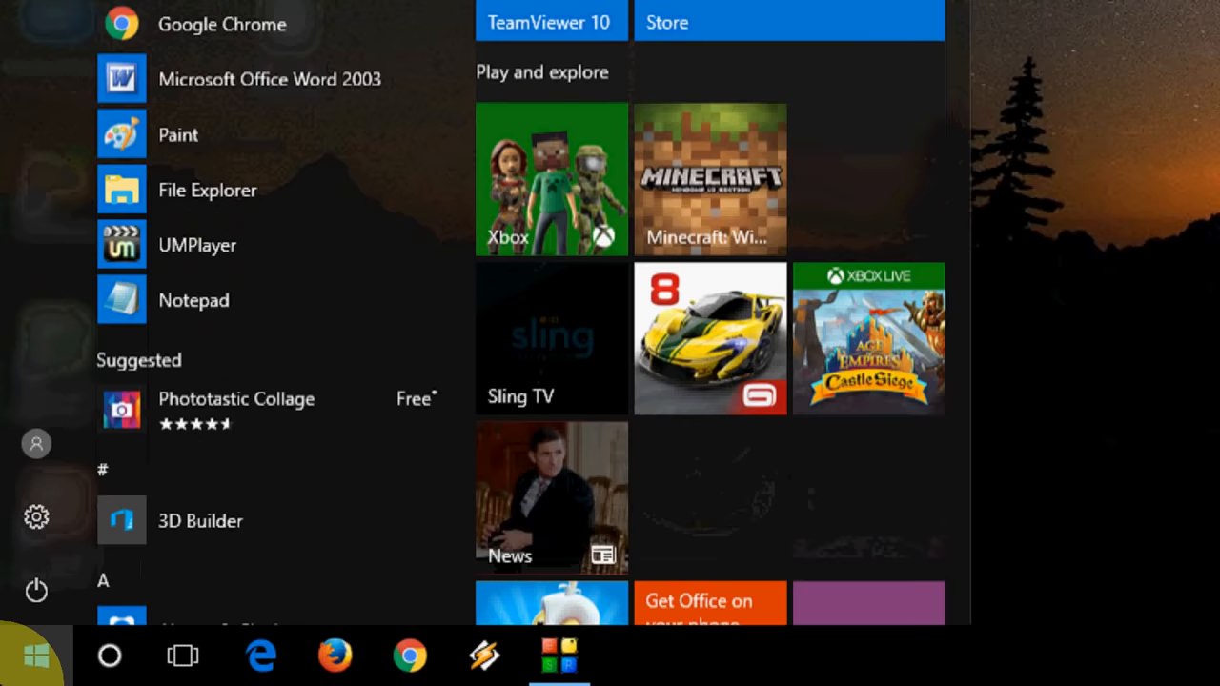
{"action": "type", "text": "advance"}
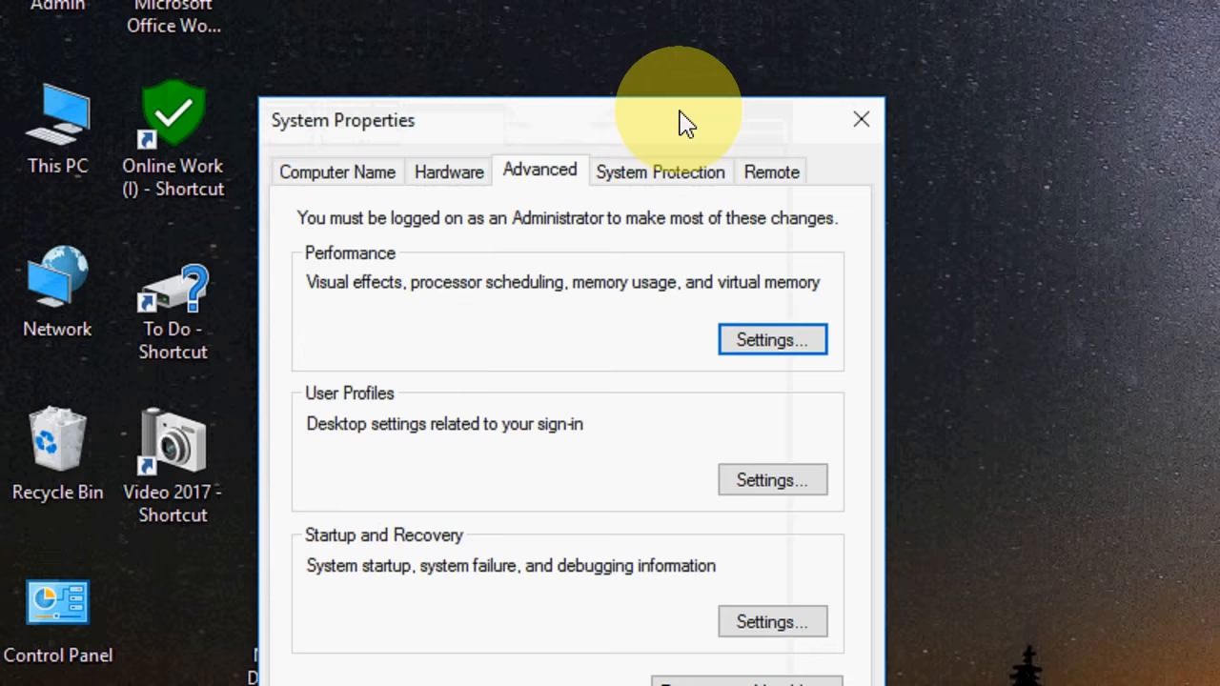
Uncheck Automatically restart in Startup and Recovery, confirm, and close System Properties
{"action": "left_click", "coordinate": [772, 621]}
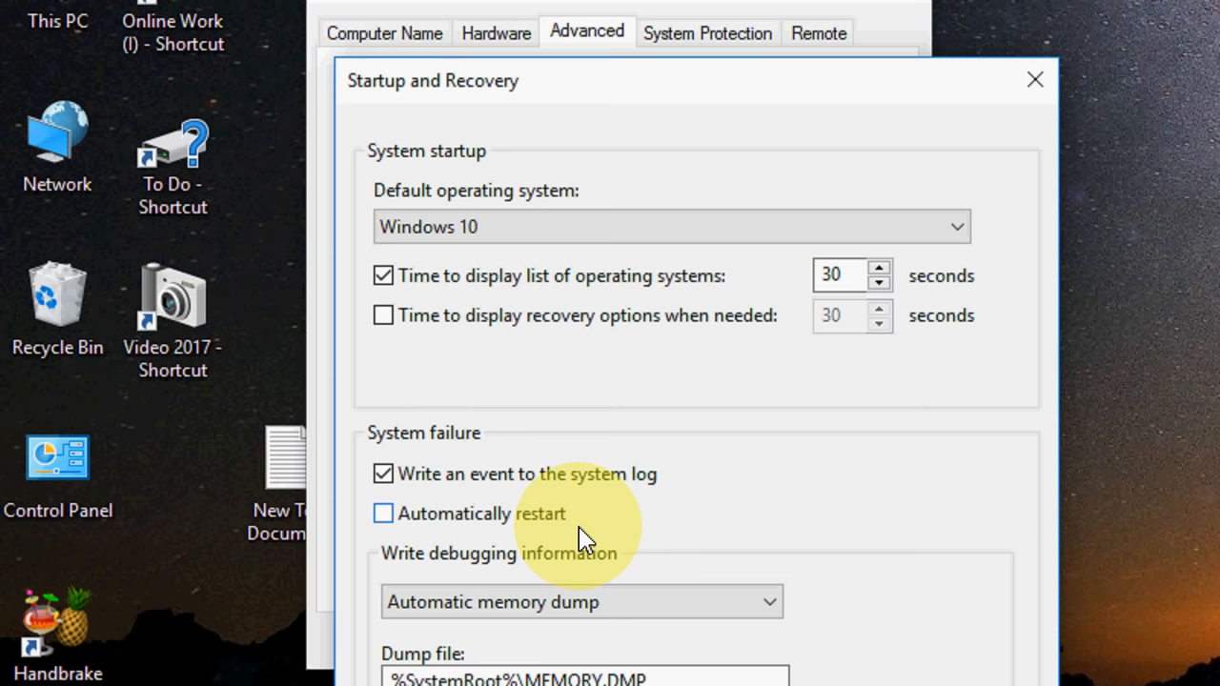
{"action": "scroll", "scroll_direction": "down", "scroll_amount": 3}
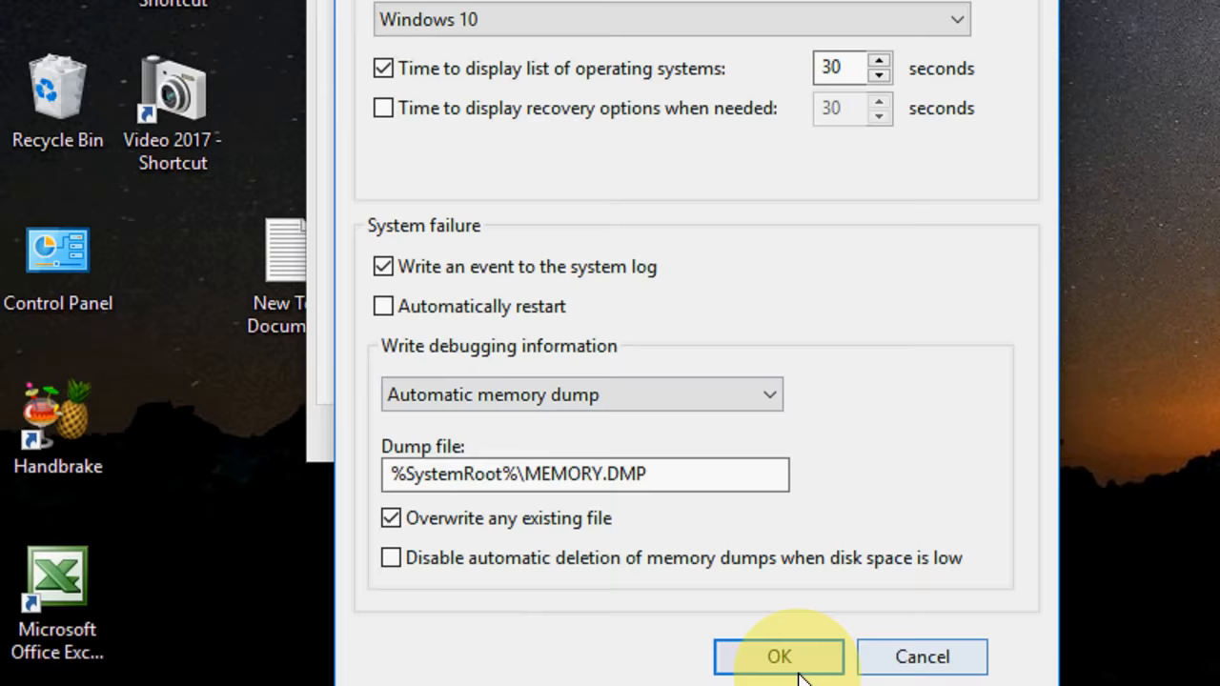
{"action": "left_click", "coordinate": [779, 657]}
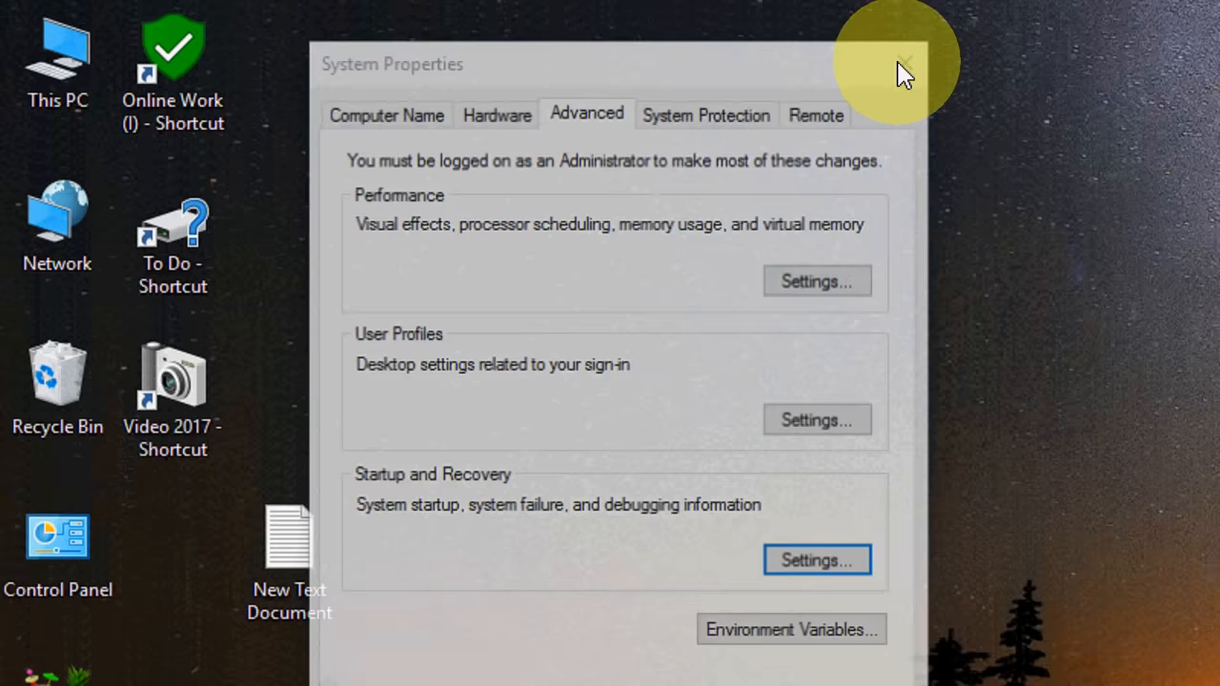
{"action": "left_click", "coordinate": [903, 62]}
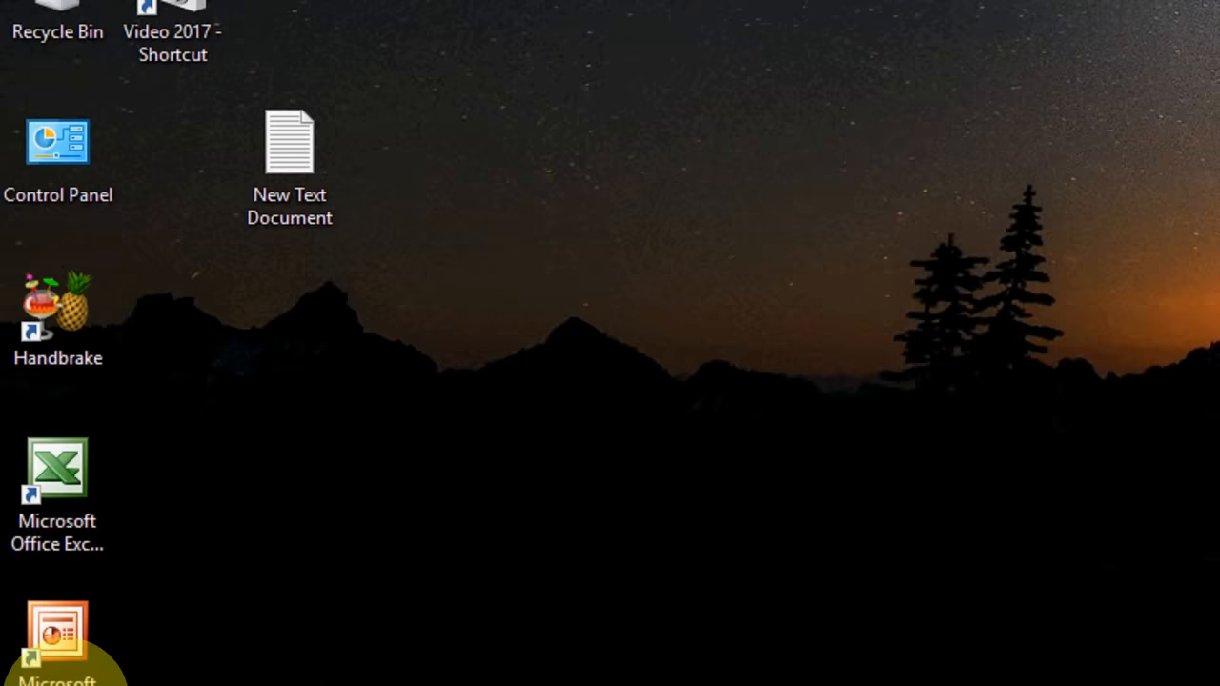
Run 'regedit' to launch the Registry Editor
{"action": "type", "text": "regedit"}
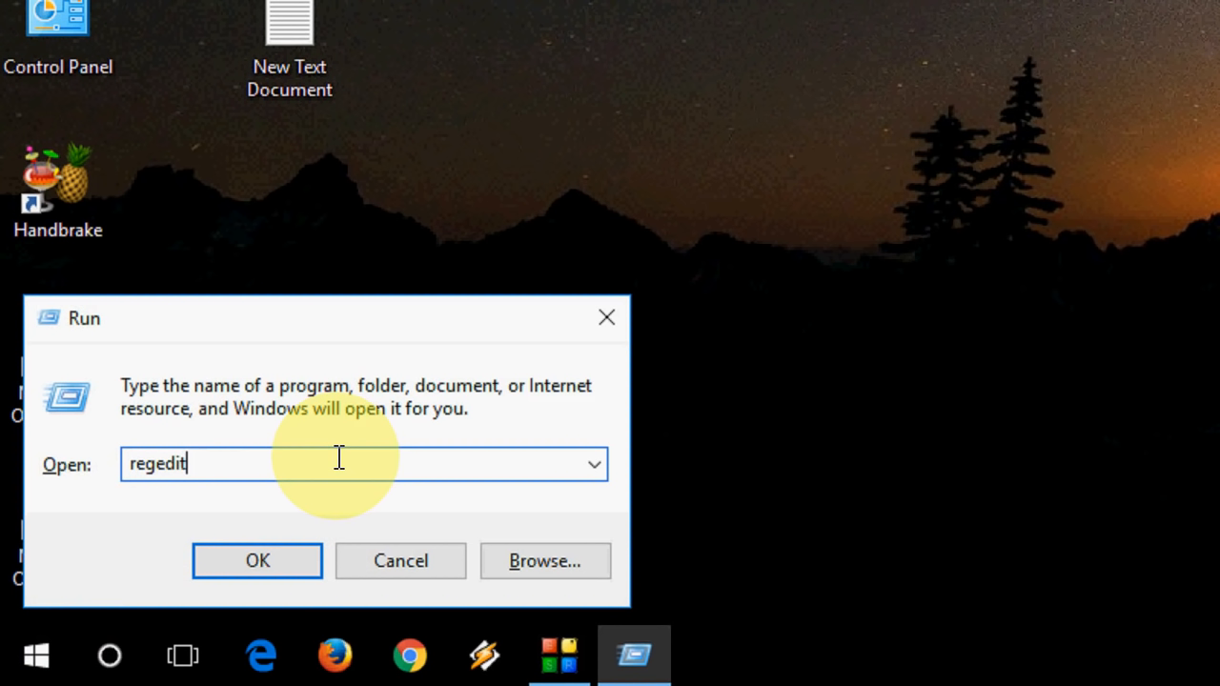
{"action": "mouse_move", "coordinate": [328, 458]}
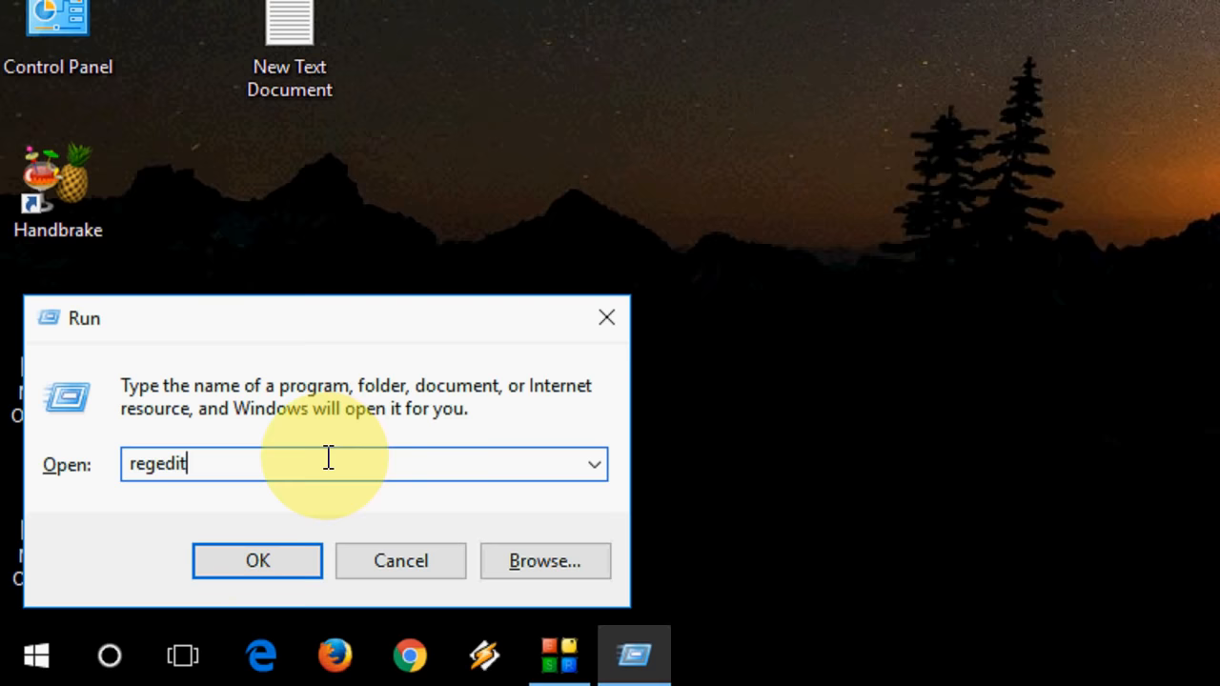
{"action": "left_click", "coordinate": [257, 560]}
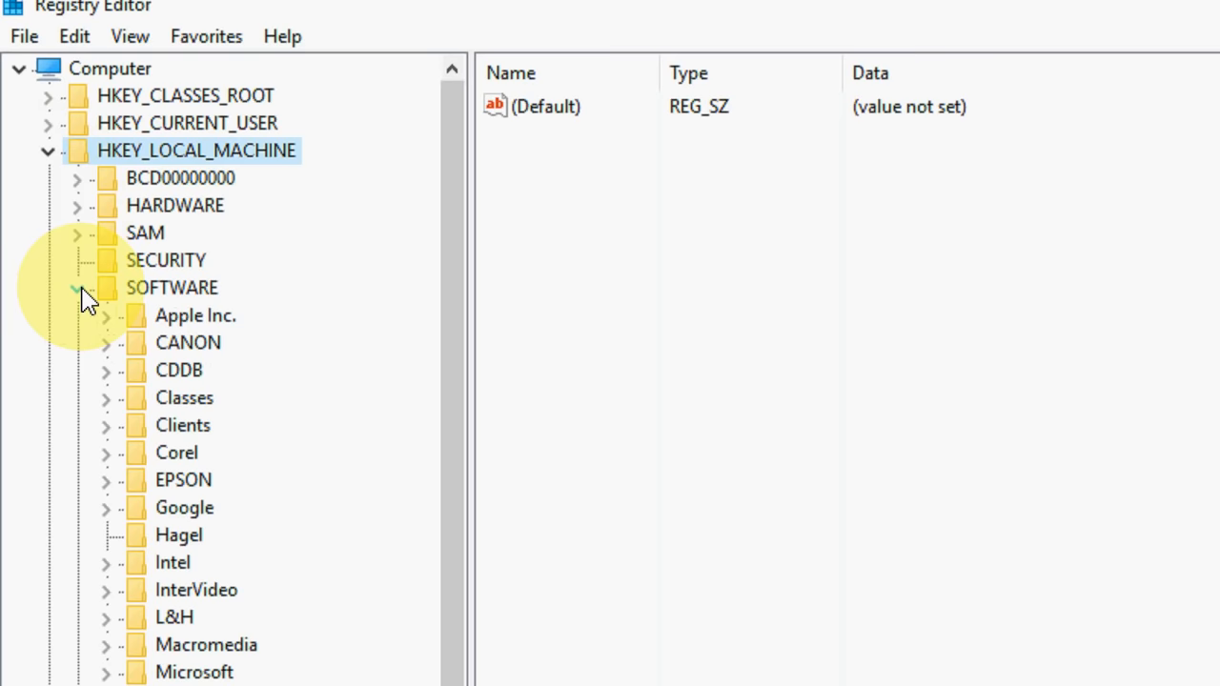
Scroll the registry tree and expand SOFTWARE\Policies\Microsoft\Windows
{"action": "scroll", "scroll_direction": "down", "scroll_amount": 3}
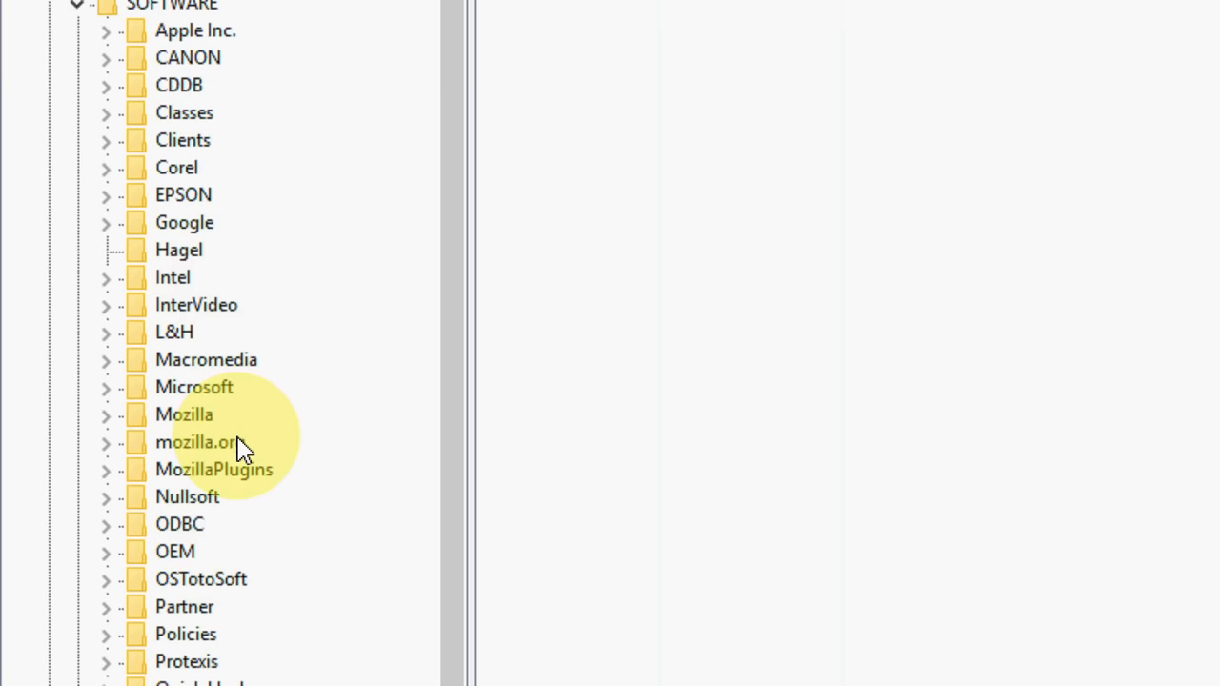
{"action": "scroll", "scroll_direction": "down", "scroll_amount": 3}
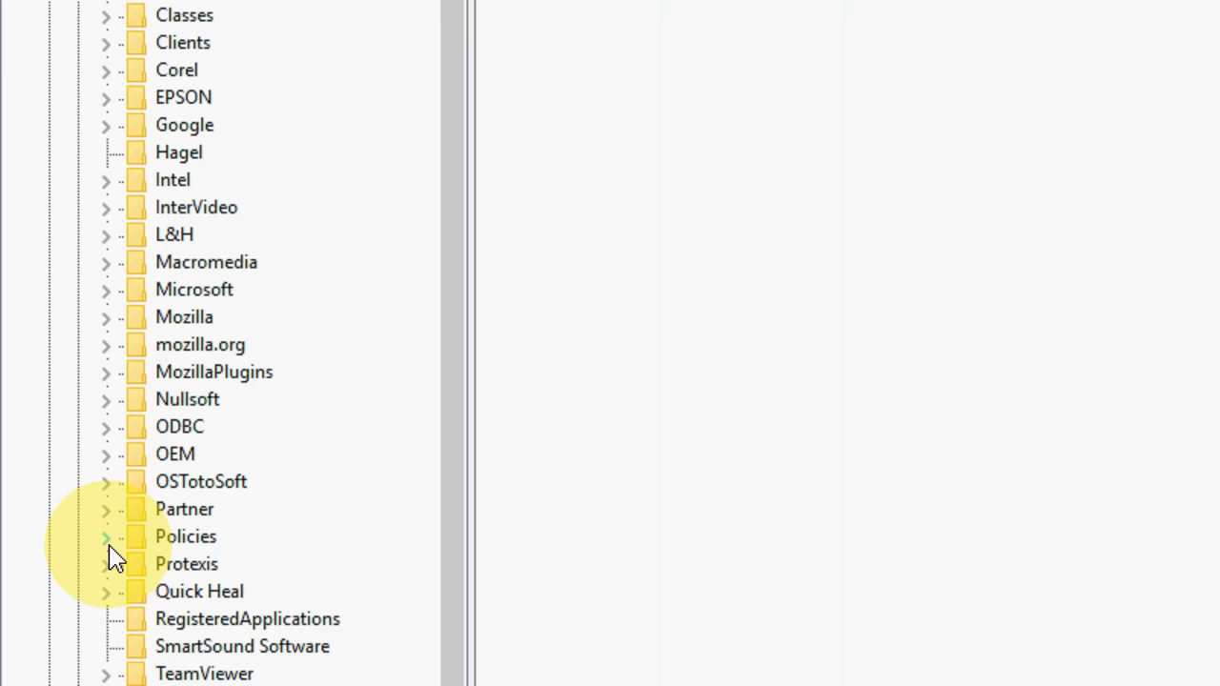
{"action": "left_click", "coordinate": [106, 537]}
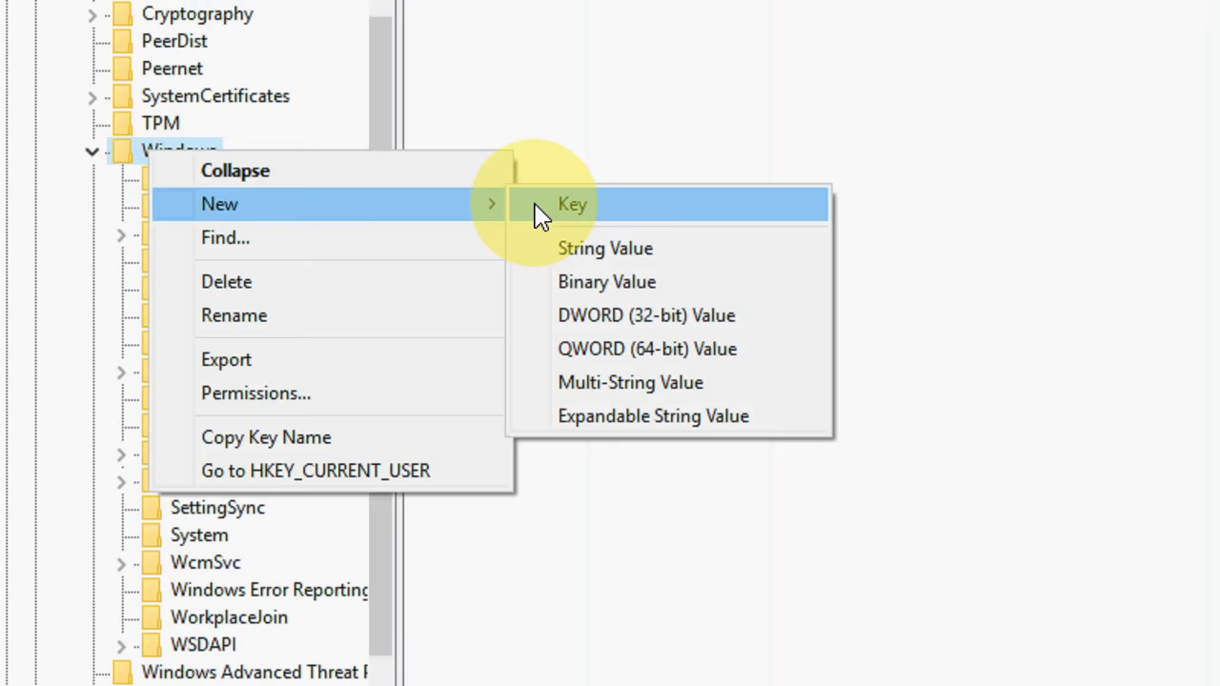
Create a new key named WindowsUpdates under the Windows policies key
{"action": "left_click", "coordinate": [572, 203]}
{"action": "type", "text": "Wi"}
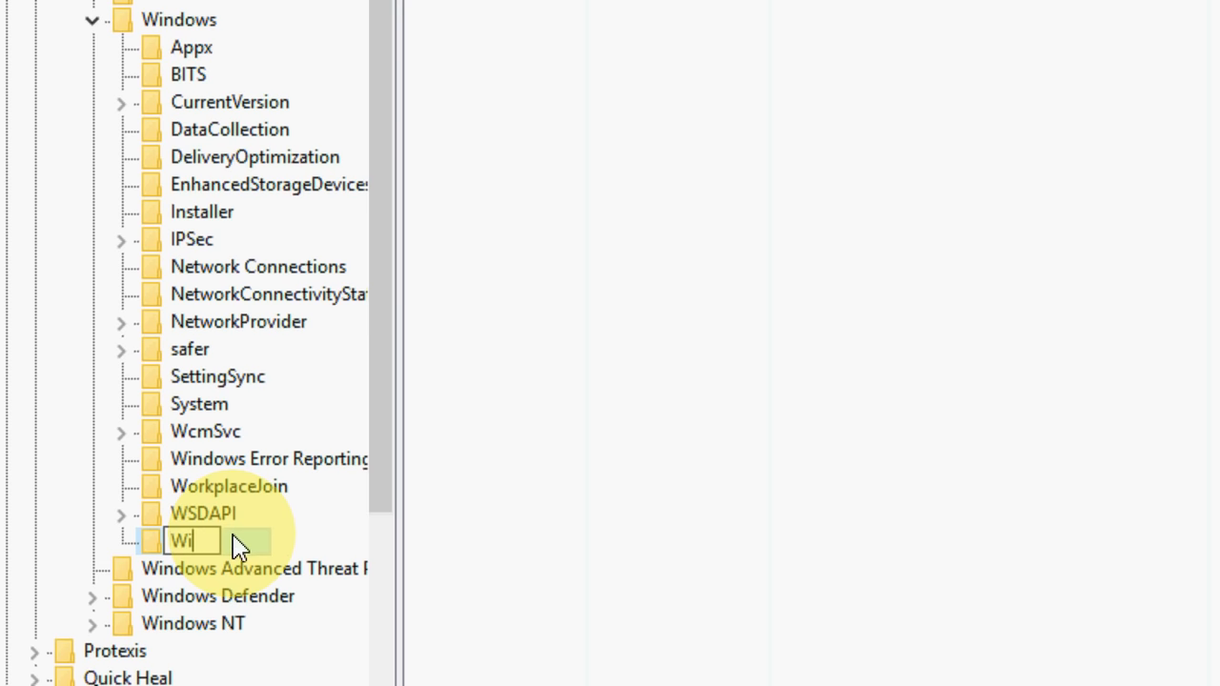
{"action": "type", "text": "ndowsUpdates"}
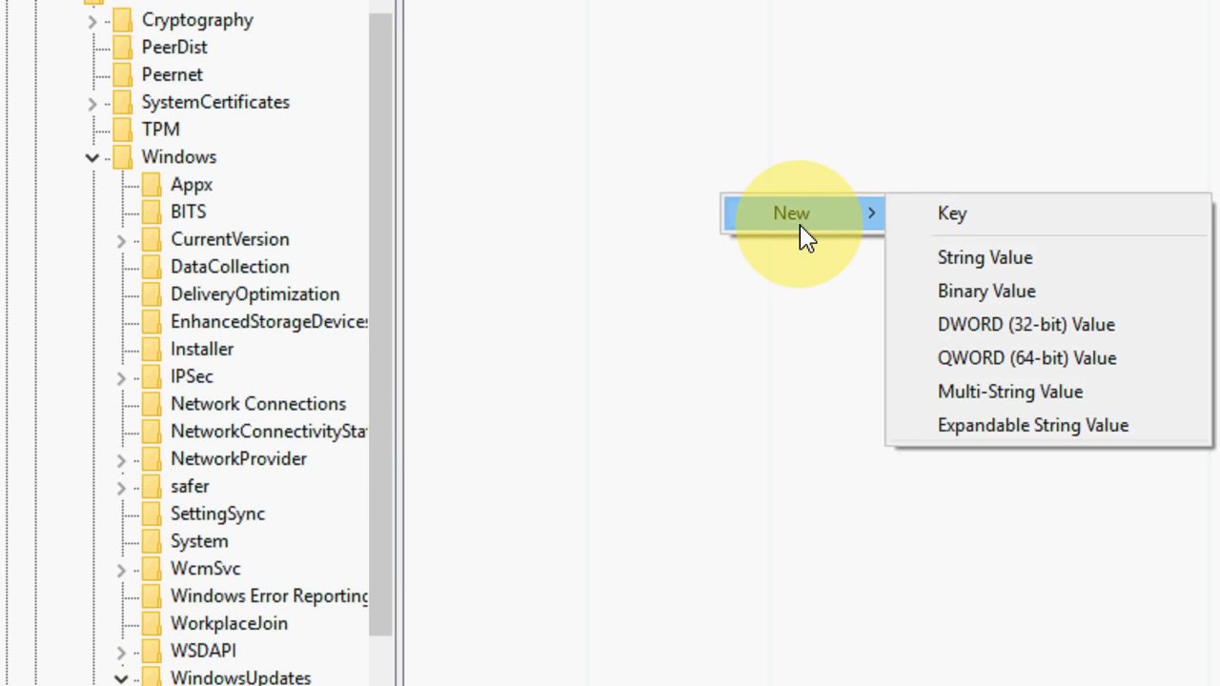
{"action": "mouse_move", "coordinate": [1025, 324]}
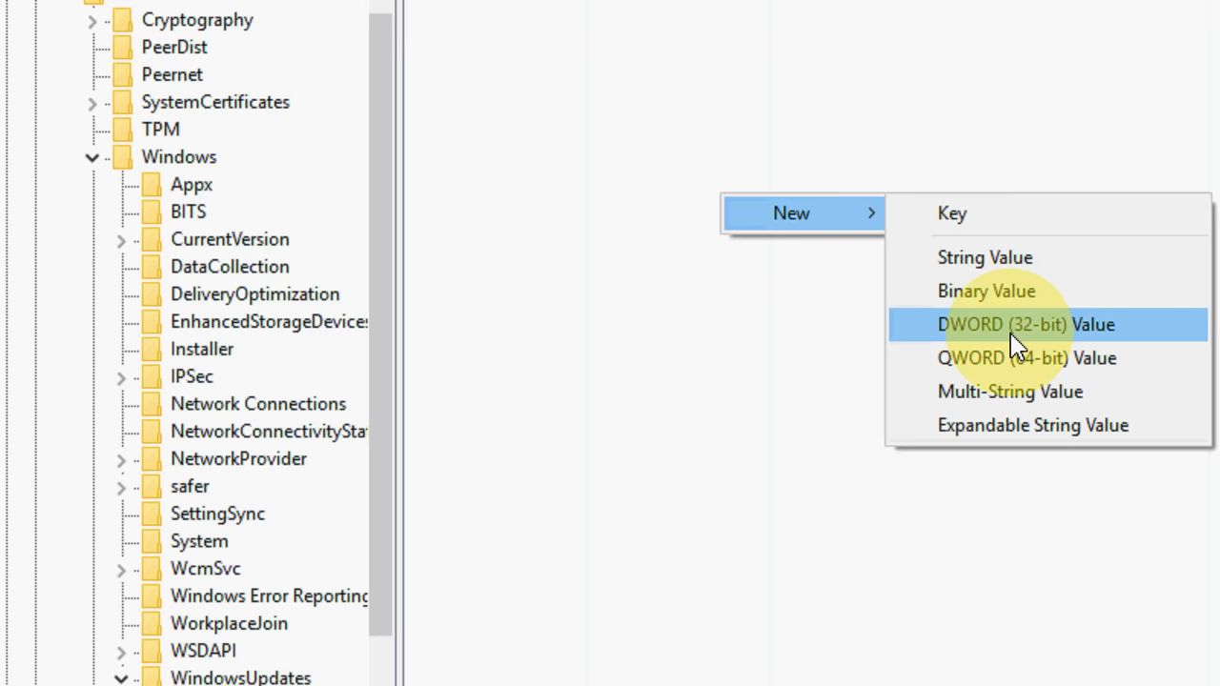
Add a DWORD (32-bit) value named NoAutoRebootWithLoggedOnUser
{"action": "left_click", "coordinate": [1026, 324]}
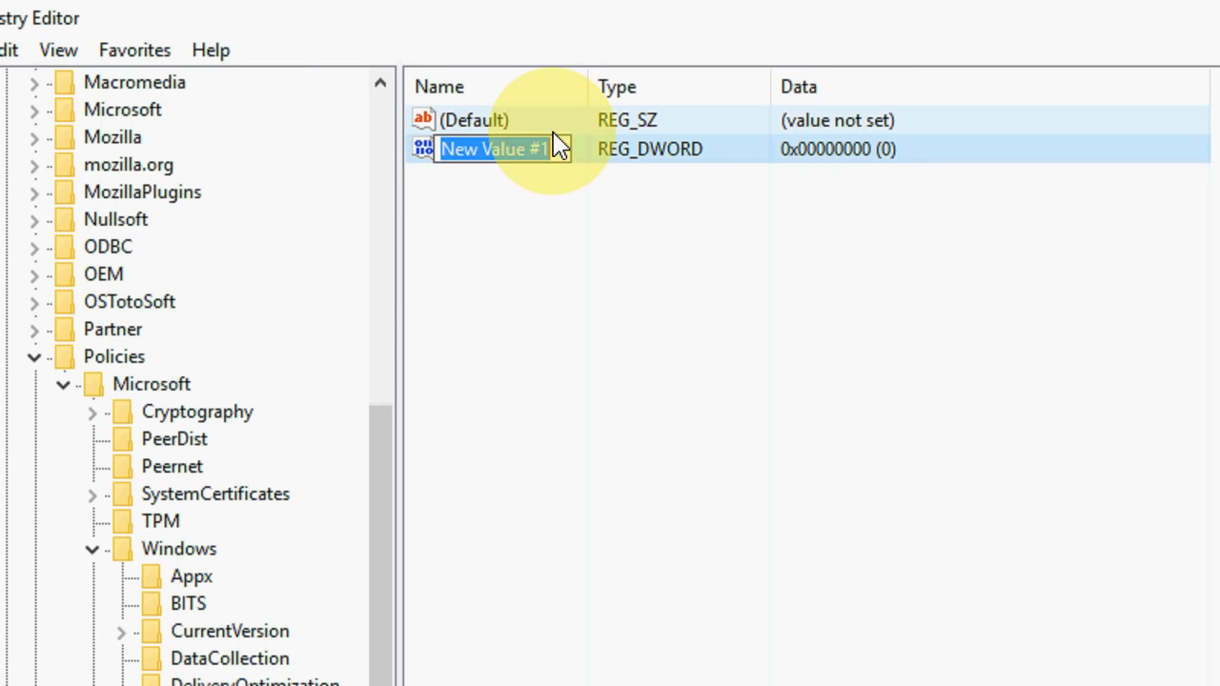
{"action": "type", "text": "NoAutoRebootWithLogged"}
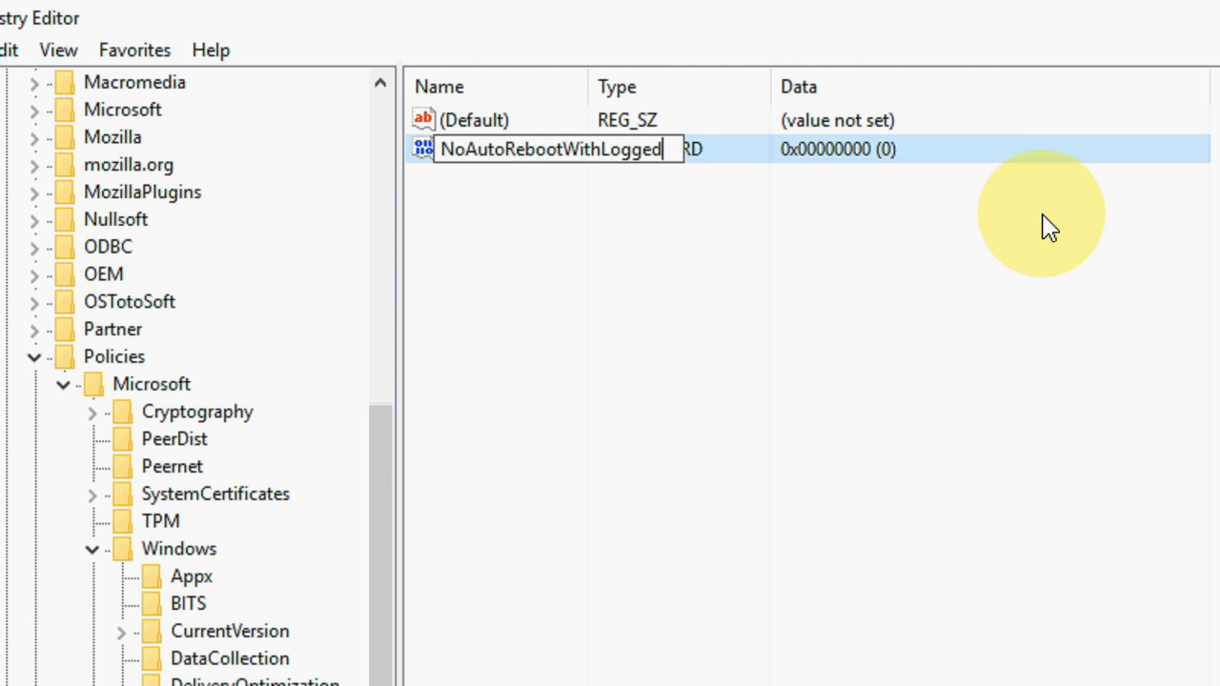
{"action": "type", "text": "OnUser"}
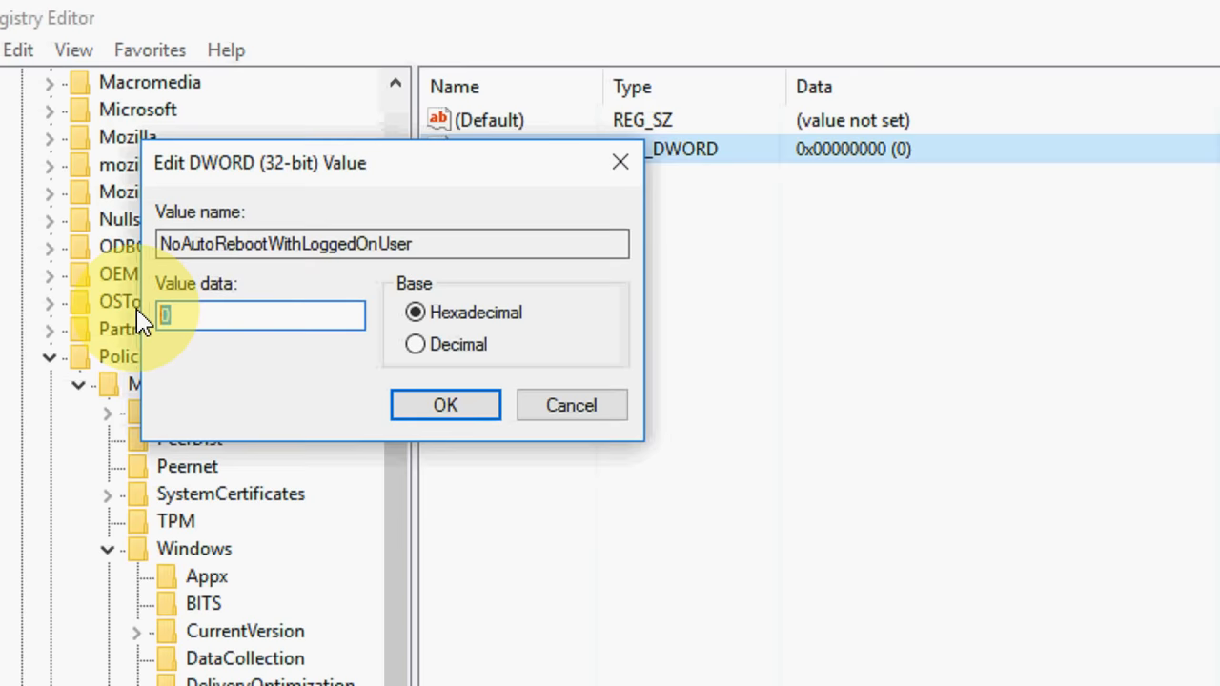
Enter 1 as the NoAutoRebootWithLoggedOnUser value data
{"action": "type", "text": "1"}
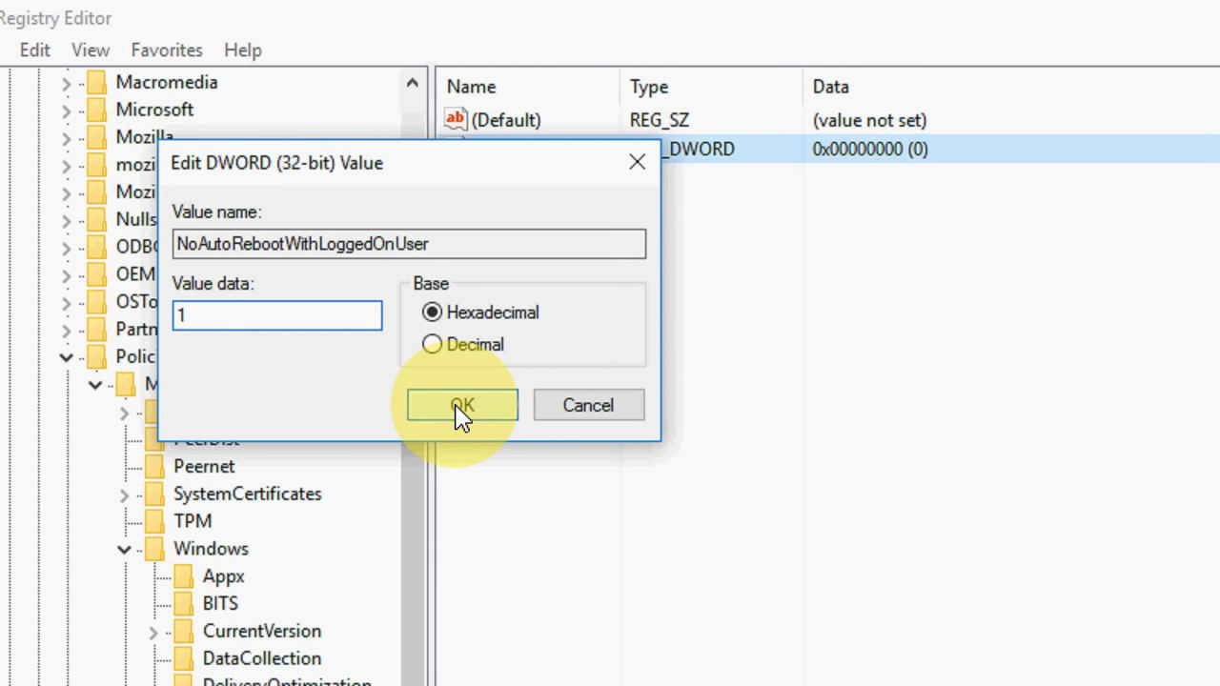